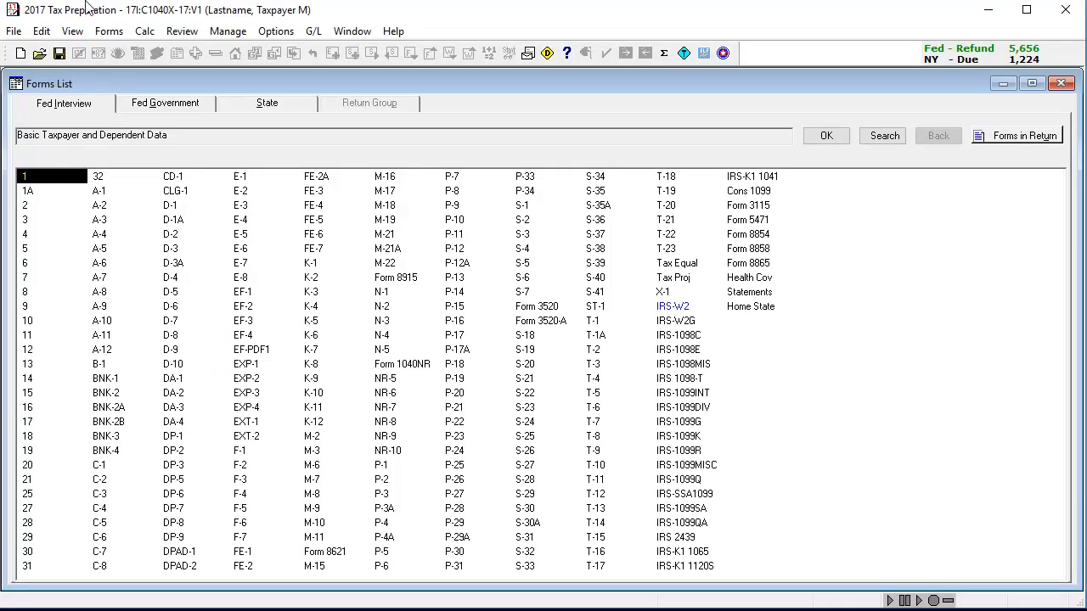
Mark X on 'transfer original information' in federal screen X-1 for the amended return
click(665, 292)
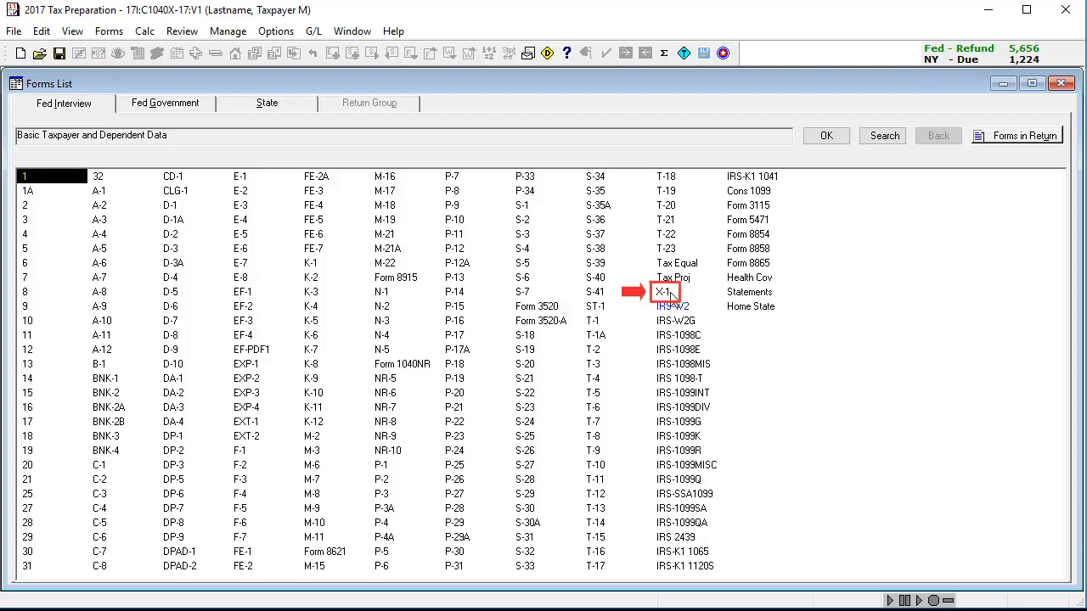
double_click(666, 291)
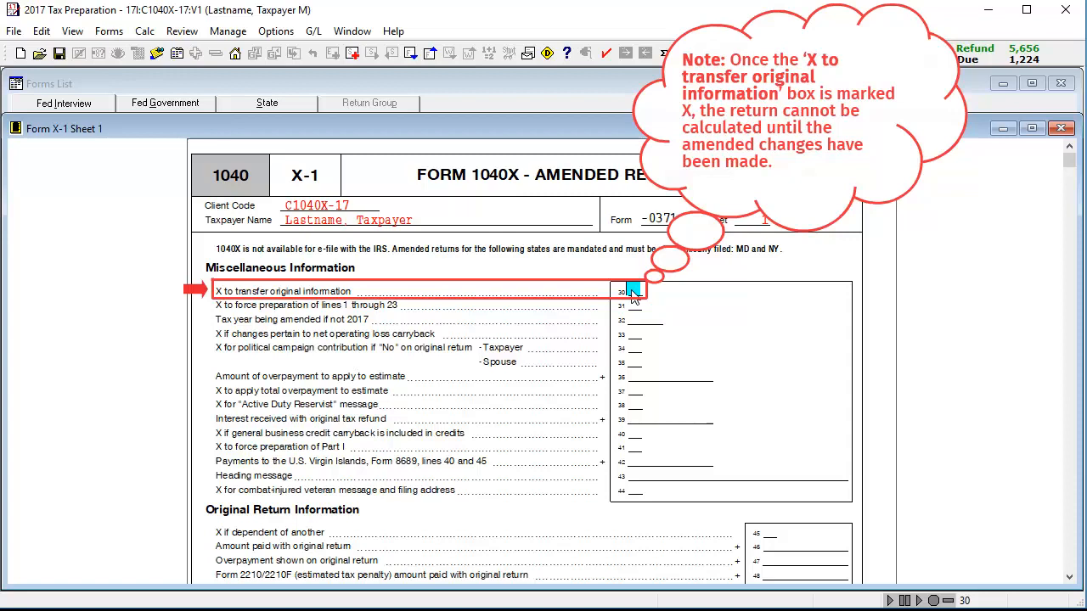
click(633, 304)
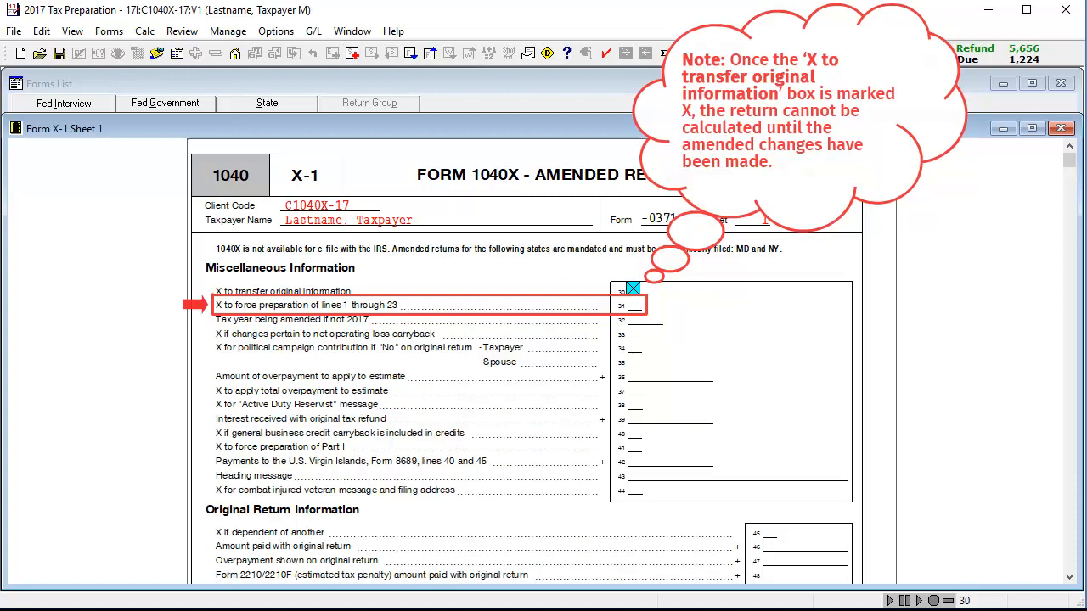
click(635, 291)
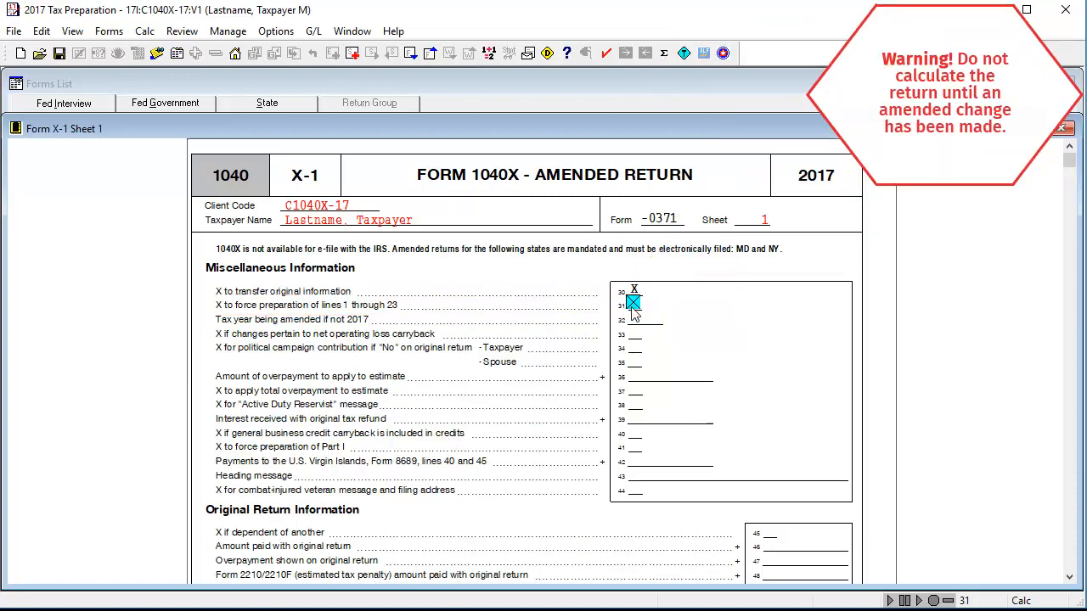
Mark X on 'transfer original information' in the New York NY30 amended return screen
click(267, 102)
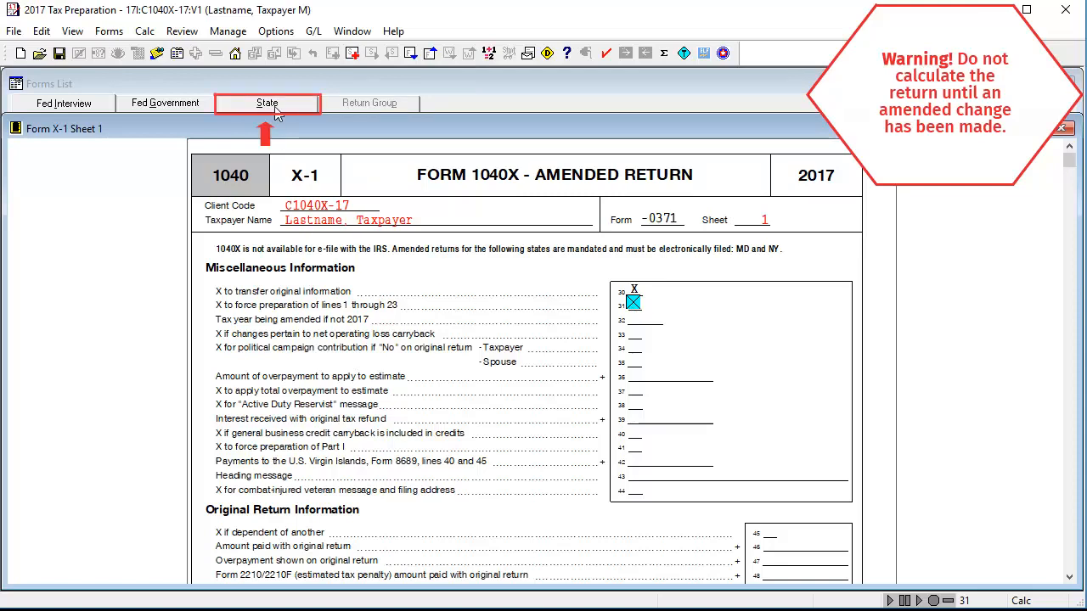
click(267, 102)
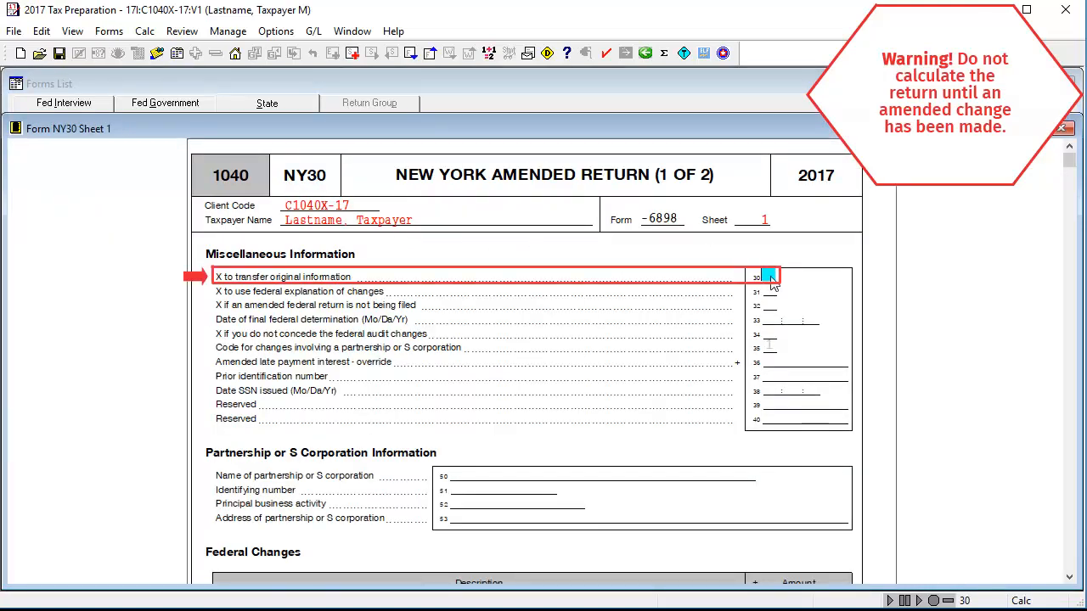
click(768, 276)
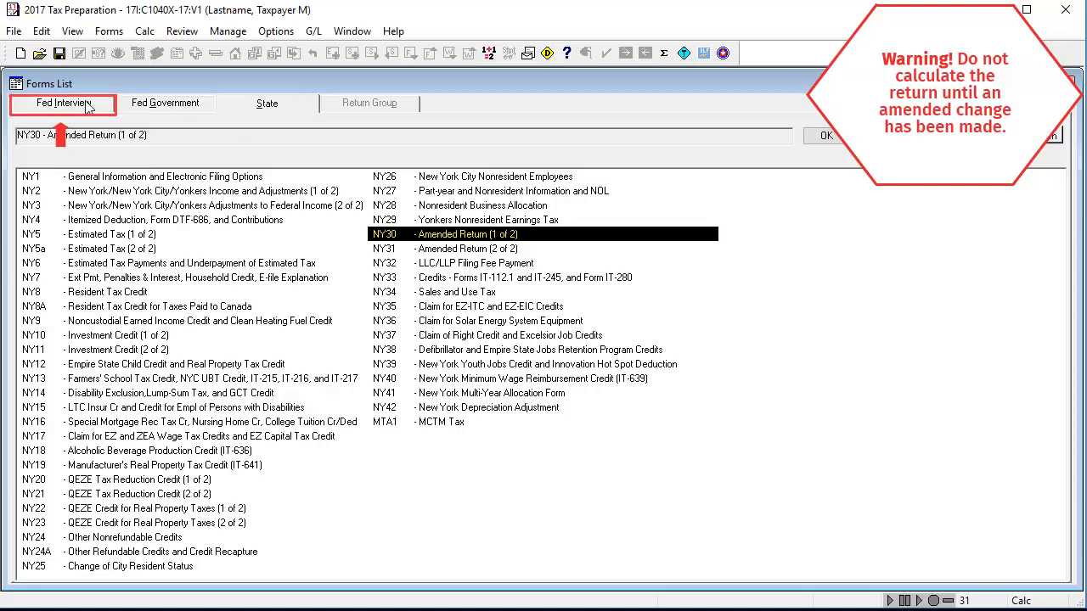
Change IRS-W2 wages to 75,000 and recalculate, giving a 1,906 federal refund
click(62, 102)
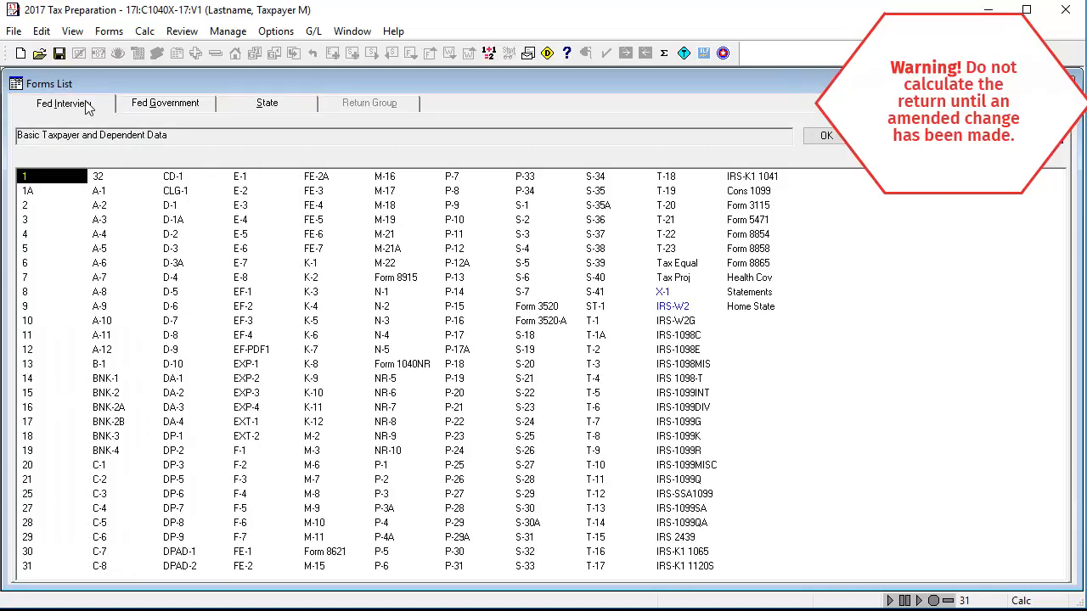
click(673, 306)
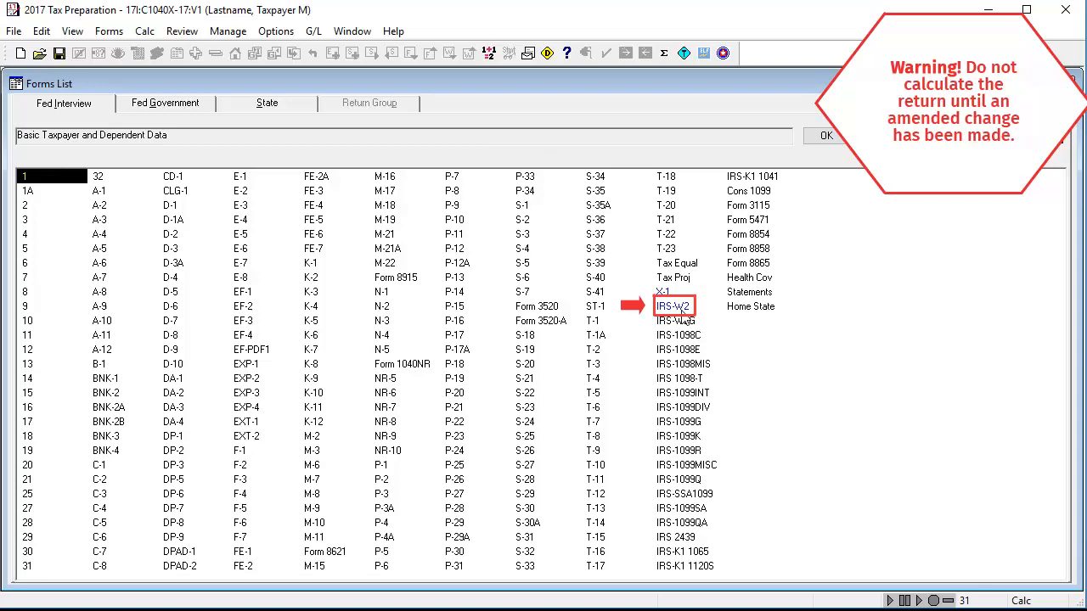
double_click(673, 306)
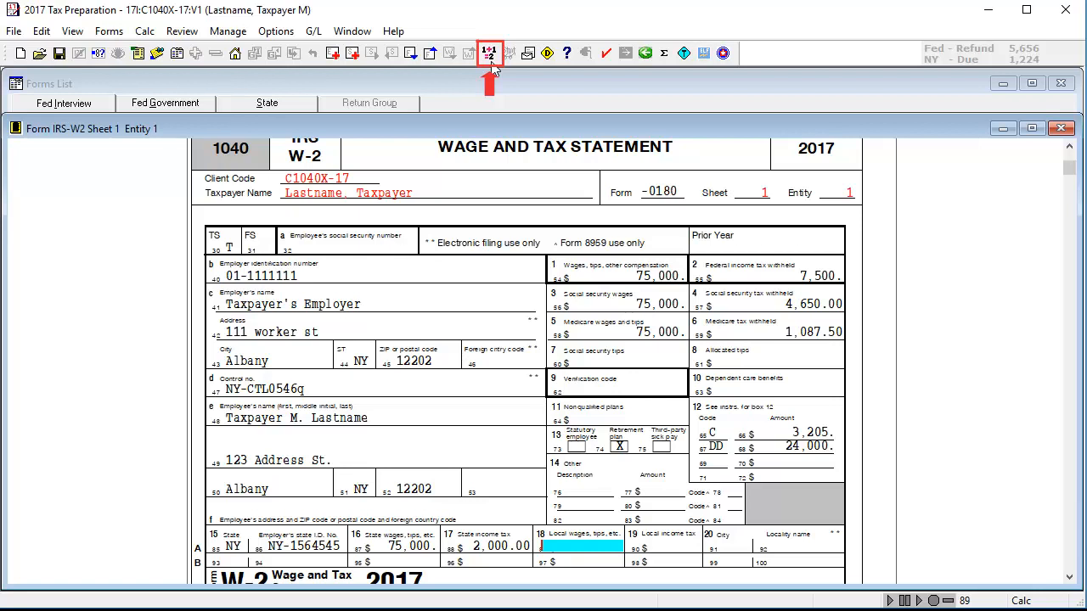
click(490, 53)
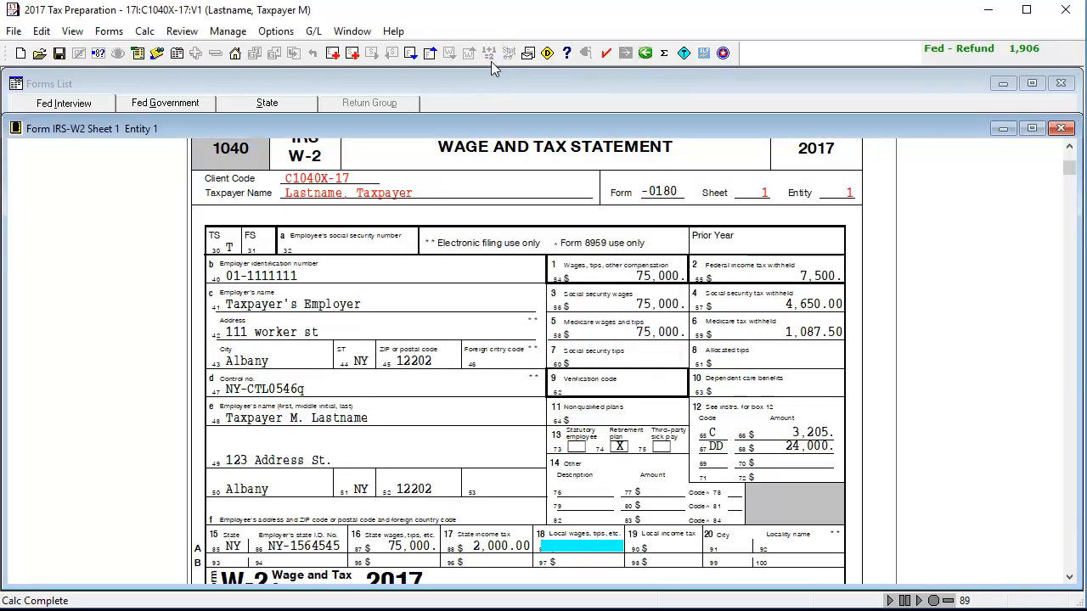
click(165, 103)
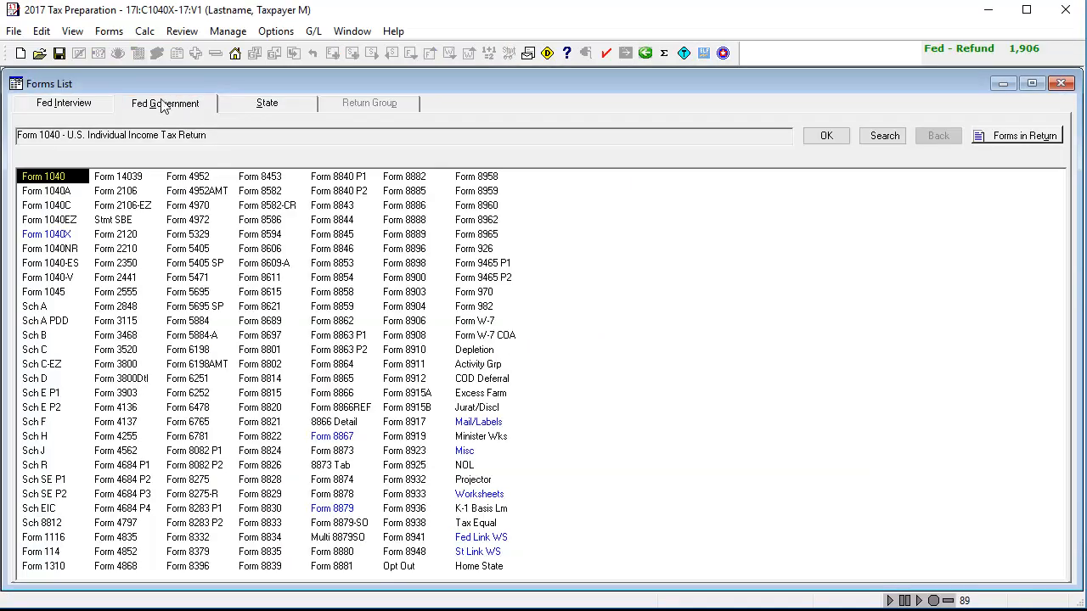
Review Form 1040X showing corrected income of 75,000 and 3,750 owed on line 20
click(46, 235)
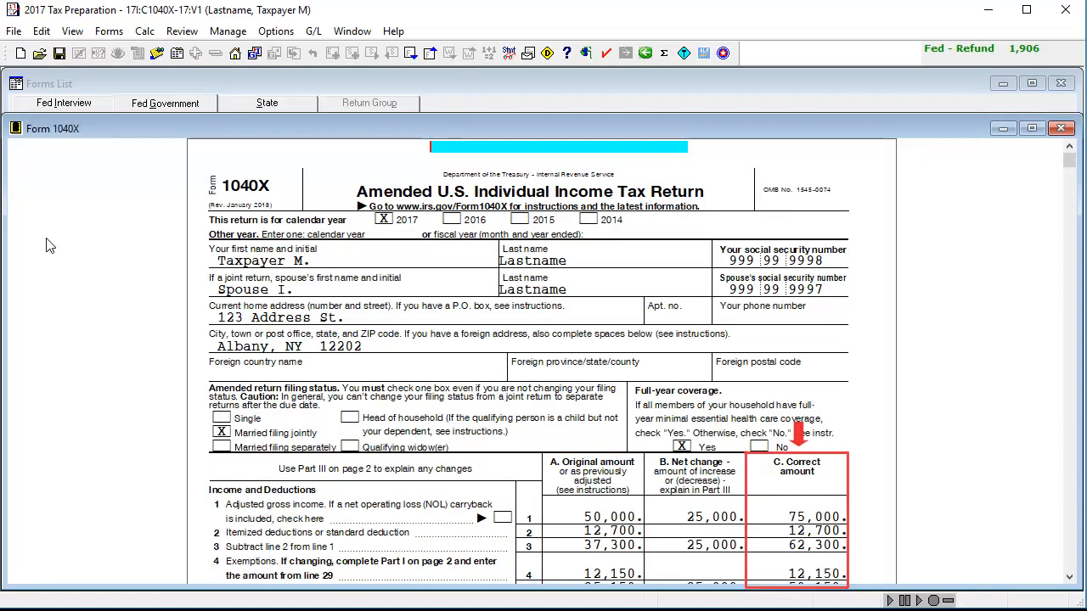
scroll(down, 3)
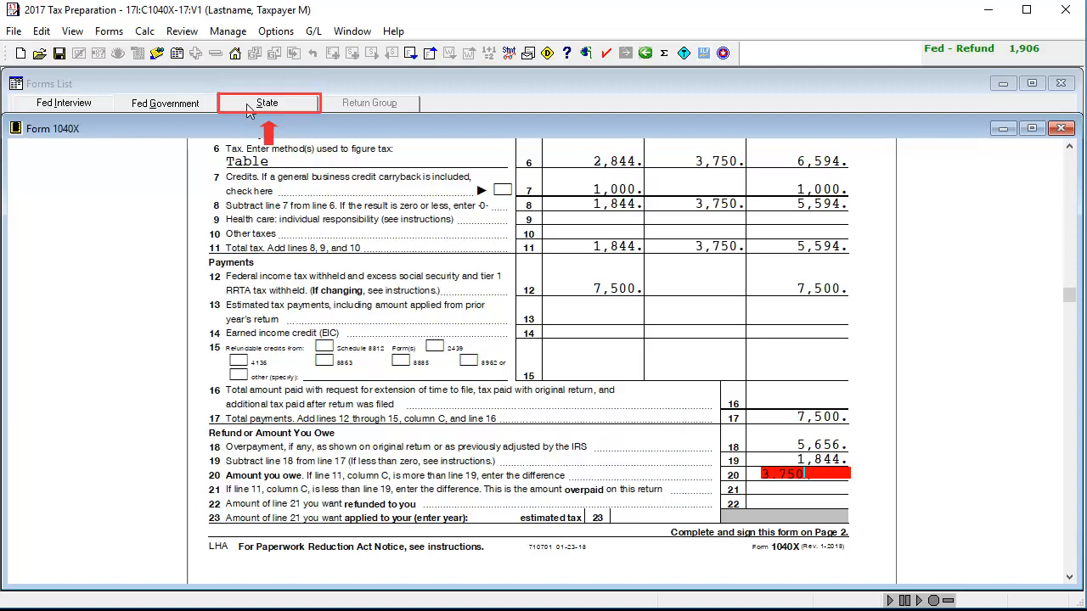
Review IT-201-X, then produce the transmittal letter: $3,750 federal due, $442 New York refund
click(267, 103)
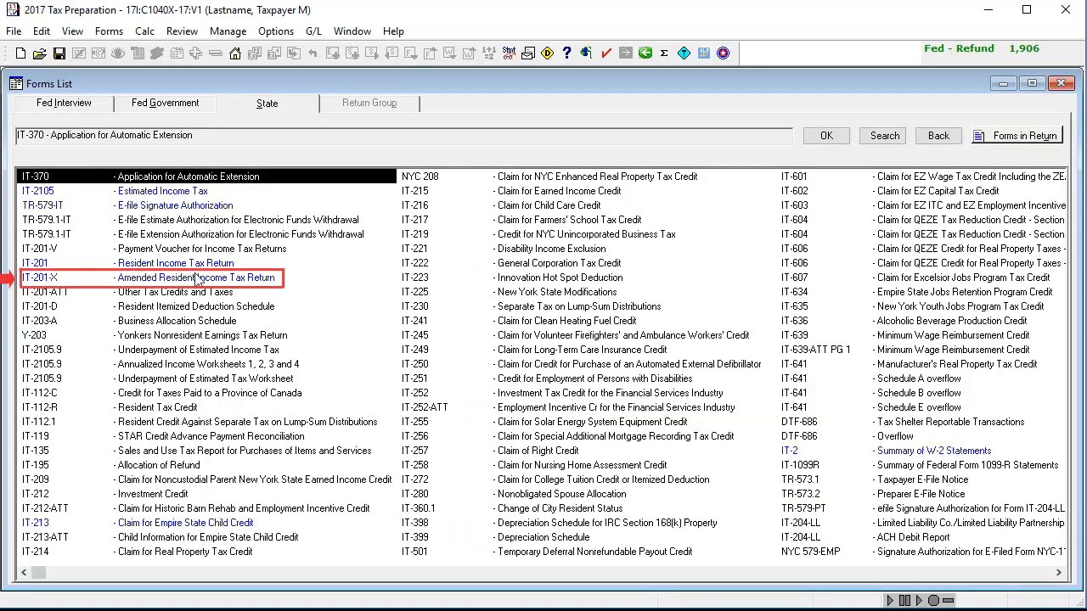
double_click(197, 278)
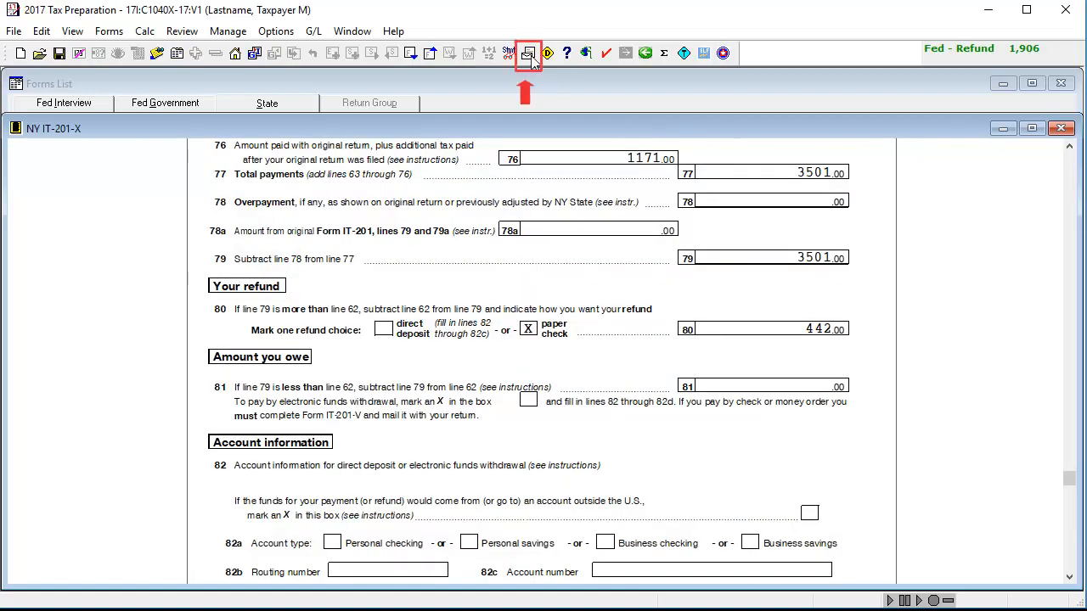
click(528, 52)
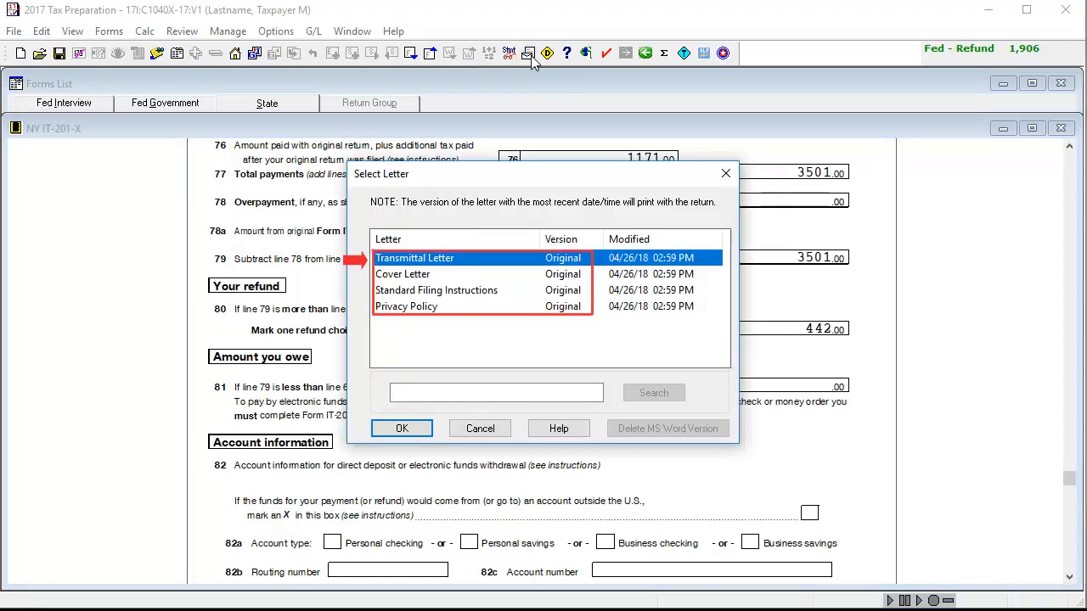
click(401, 428)
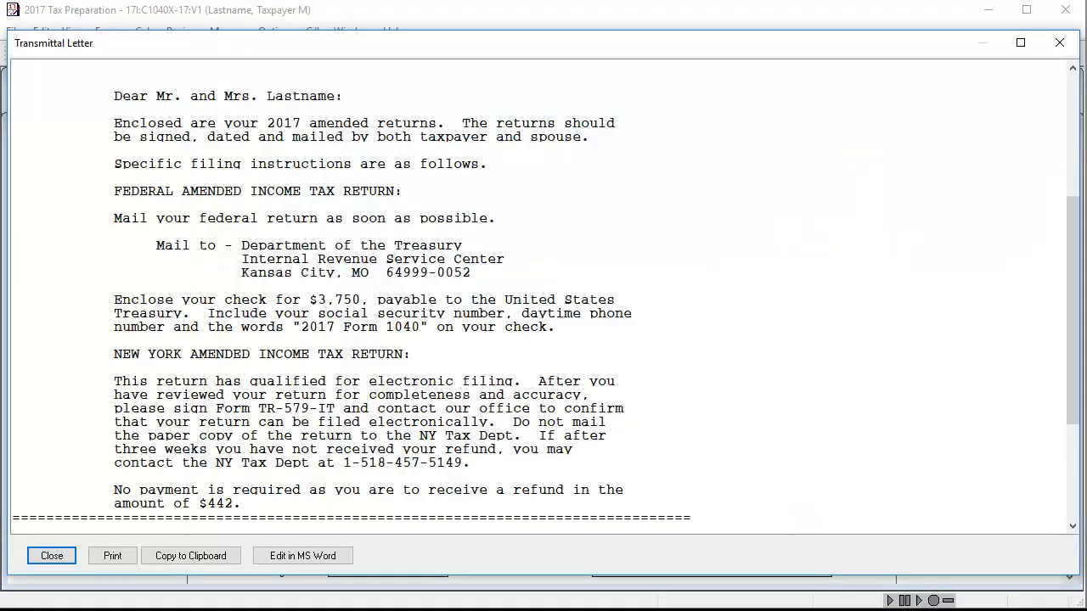